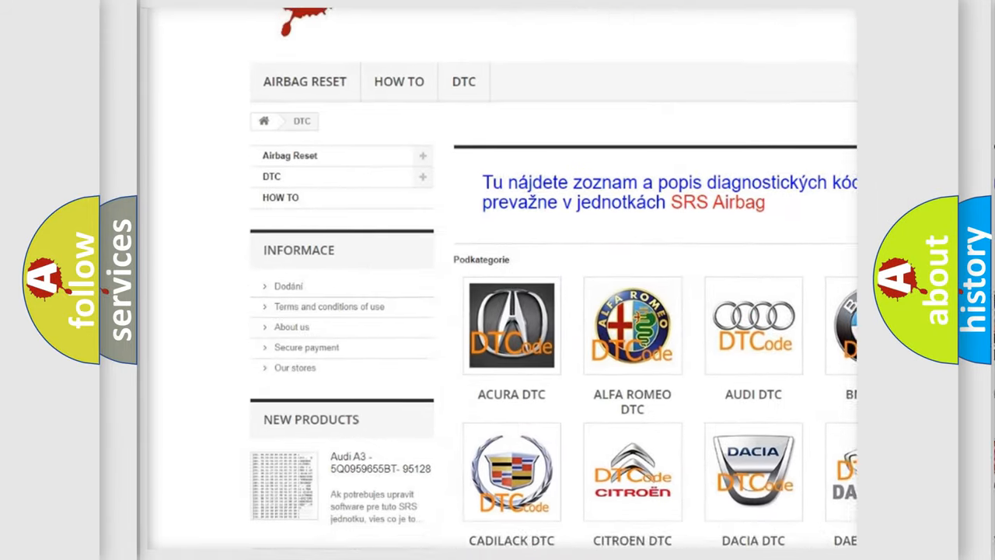
scroll("down", 3)
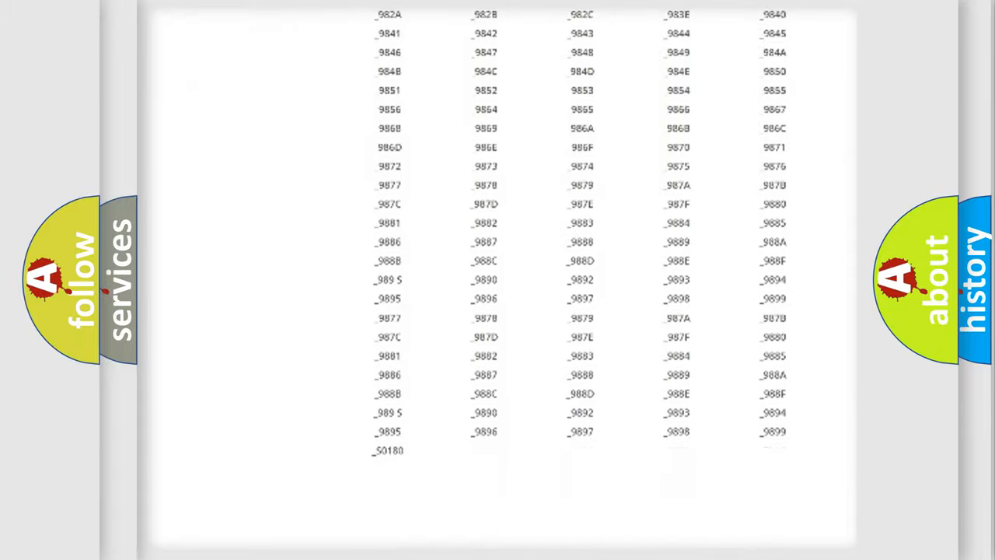
scroll("up", 3)
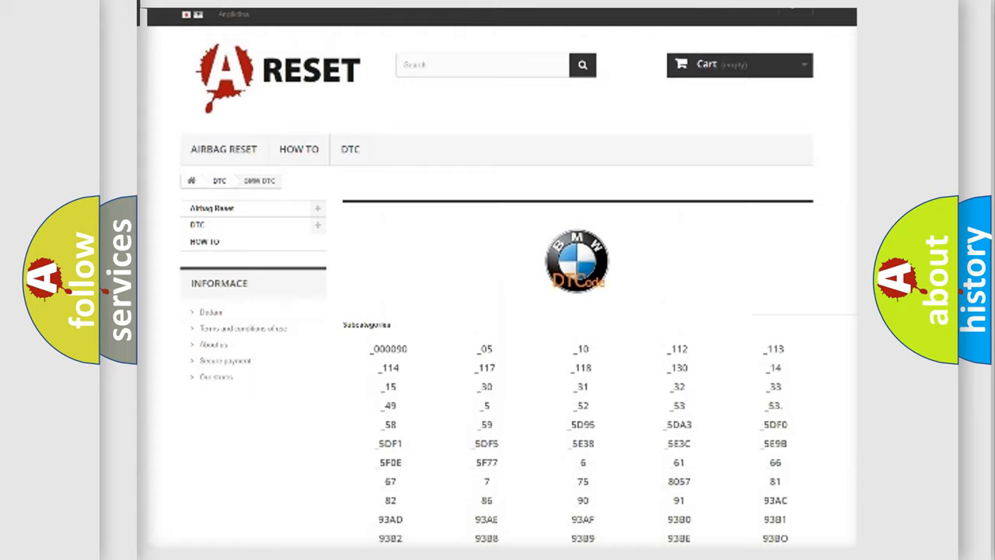